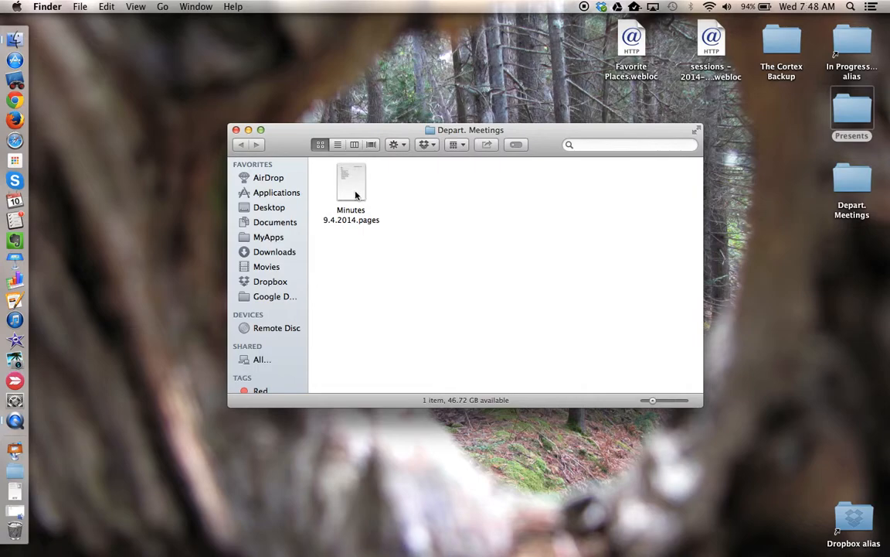
Step: Create Minutes 9.4.2014.pages.zip from the Minutes 9.4.2014.pages document with Compress
left_click(350, 186)
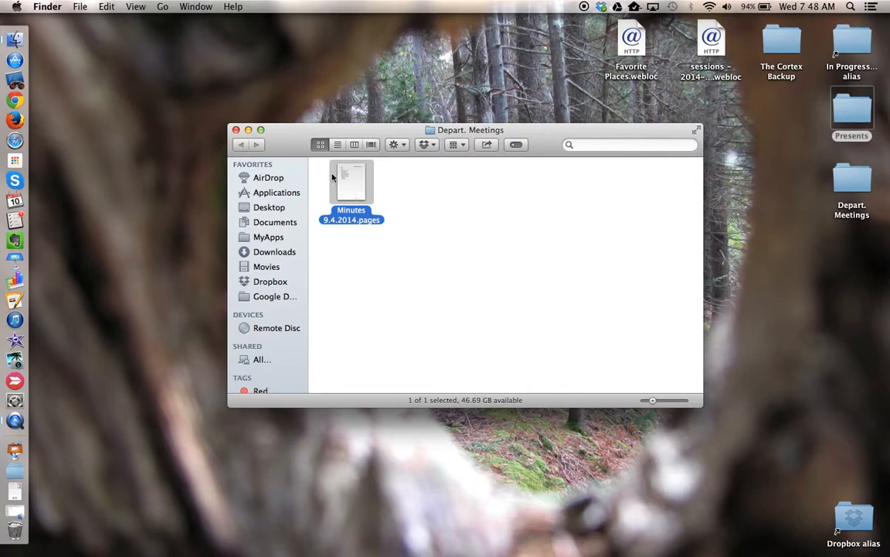
mouse_move(58, 9)
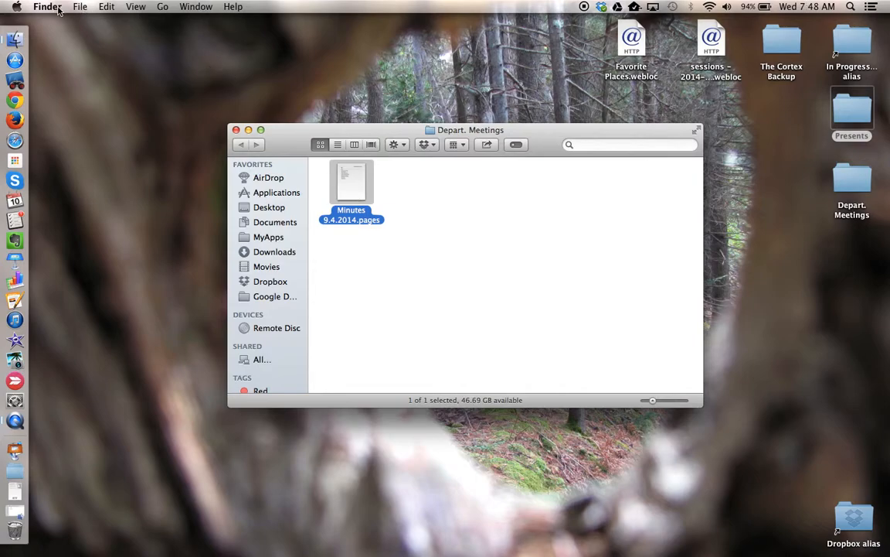
left_click(80, 6)
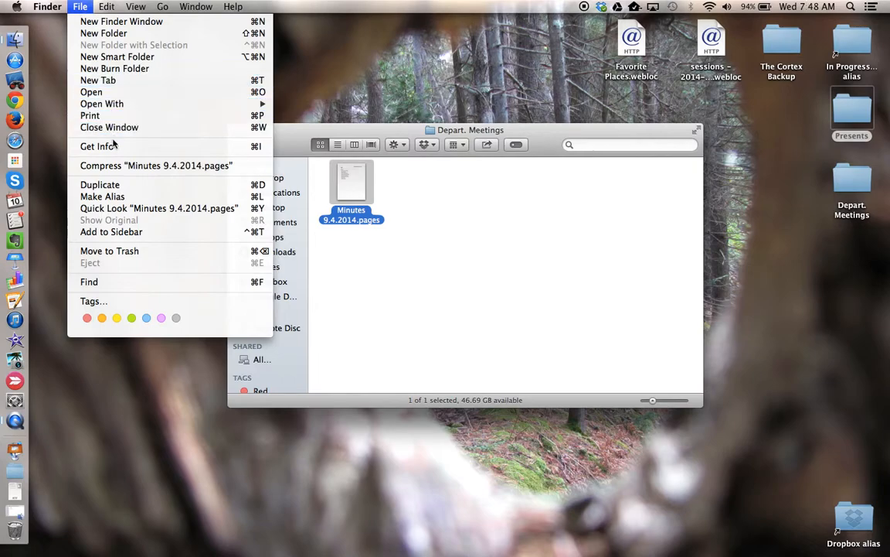
mouse_move(155, 165)
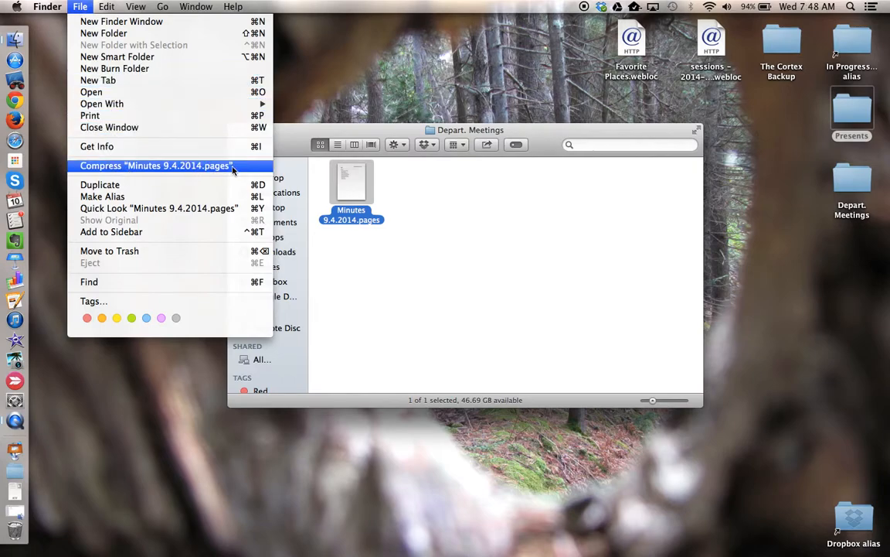
mouse_move(417, 229)
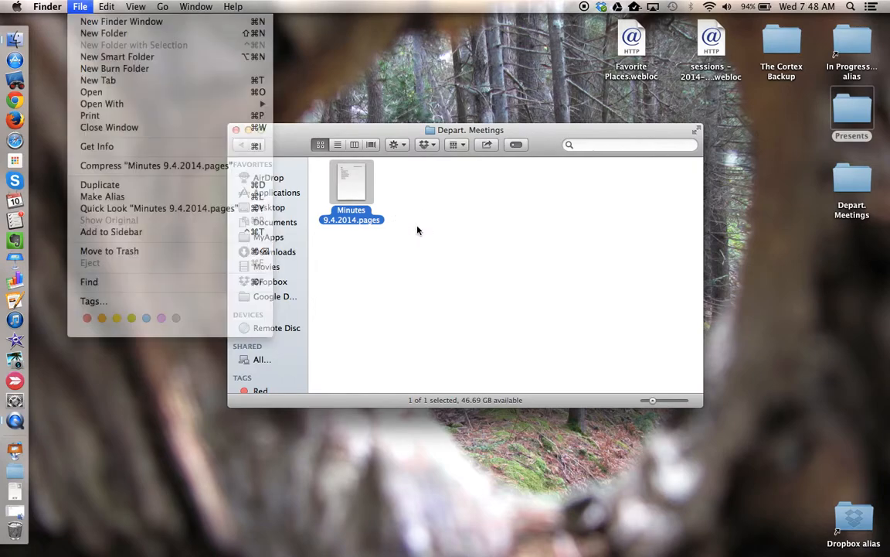
right_click(351, 184)
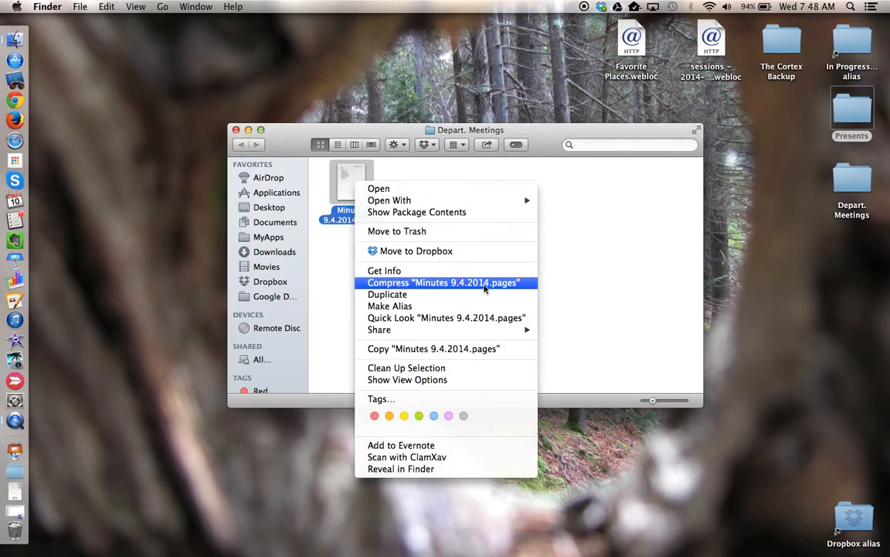
mouse_move(532, 288)
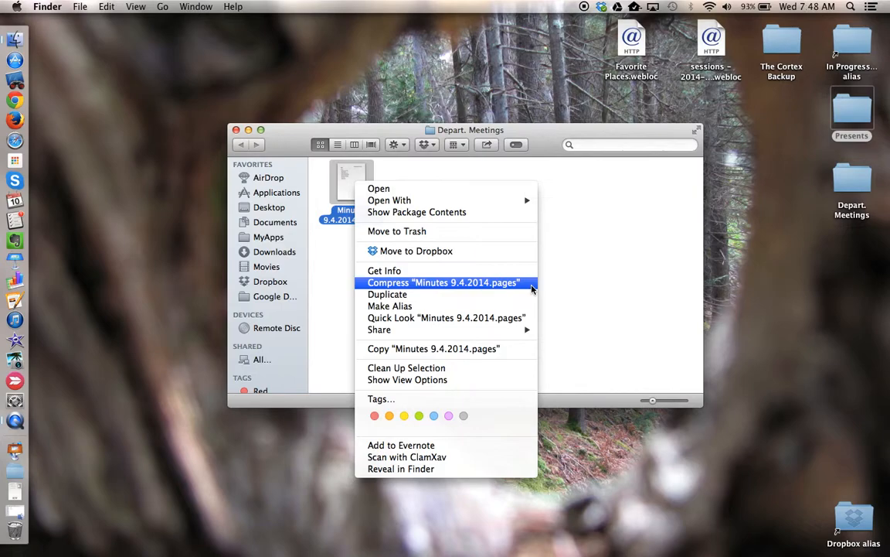
left_click(443, 282)
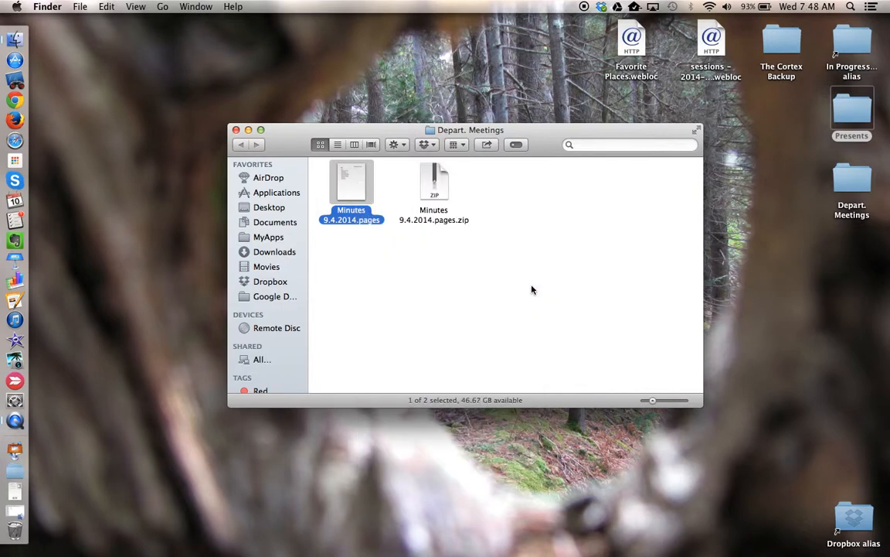
mouse_move(440, 265)
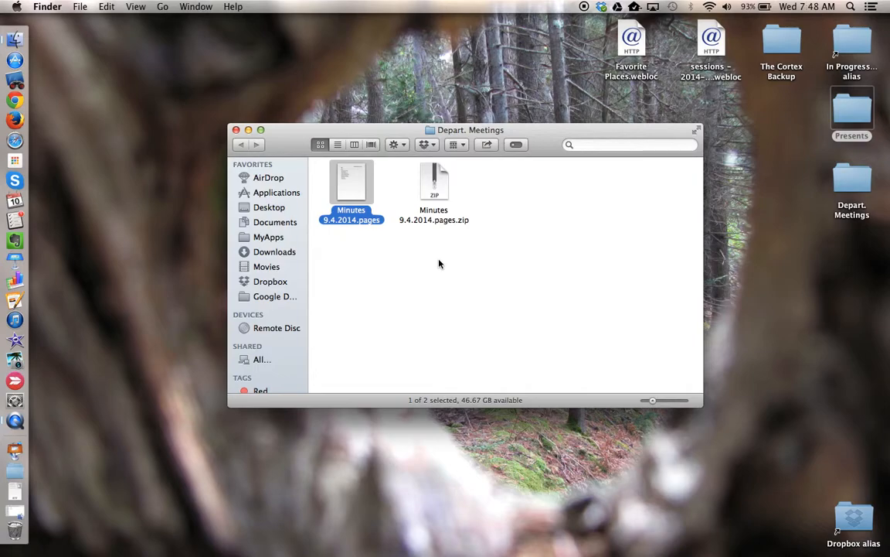
mouse_move(355, 184)
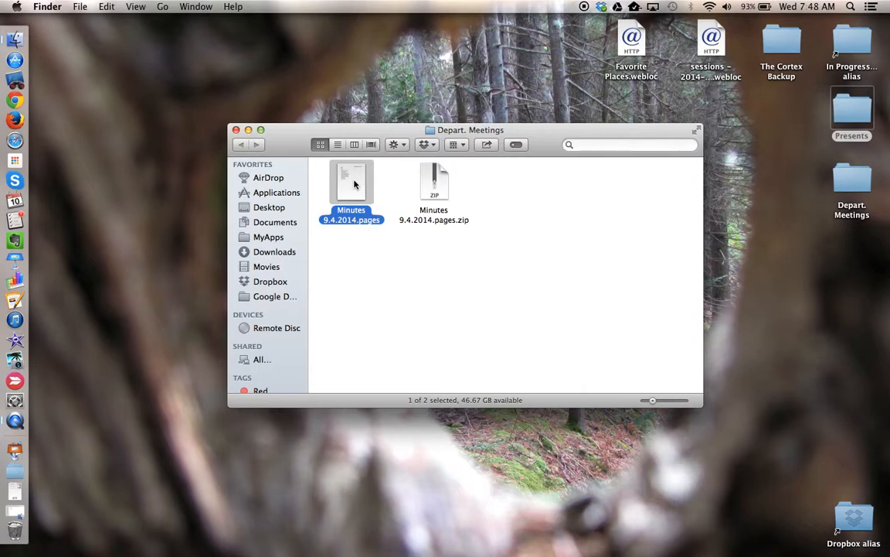
mouse_move(361, 193)
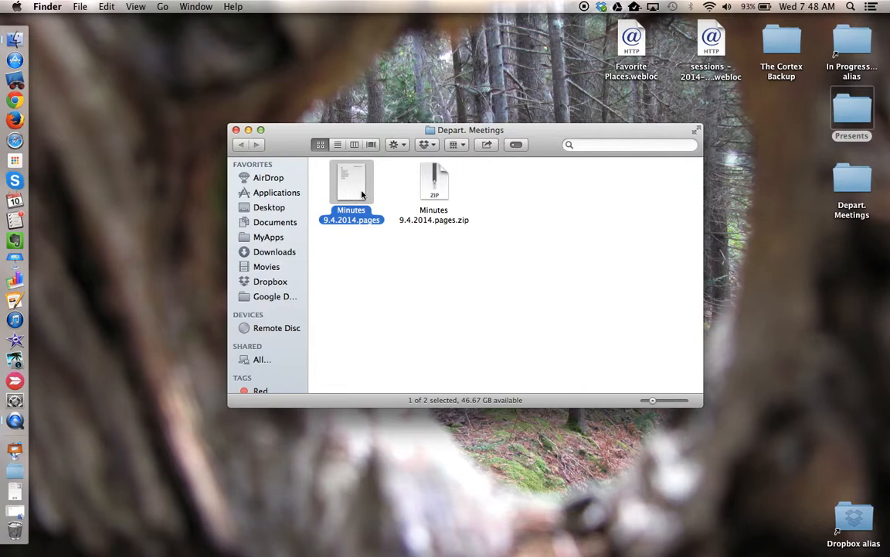
mouse_move(352, 199)
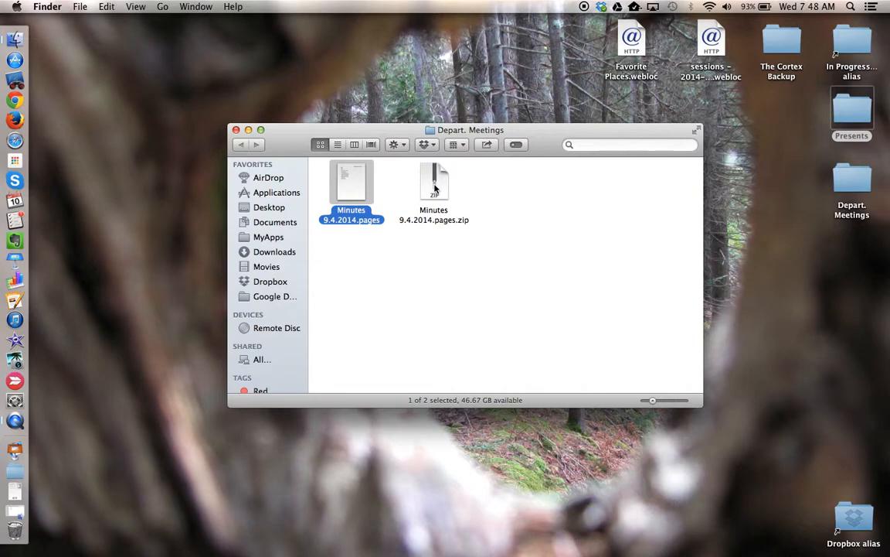
mouse_move(440, 201)
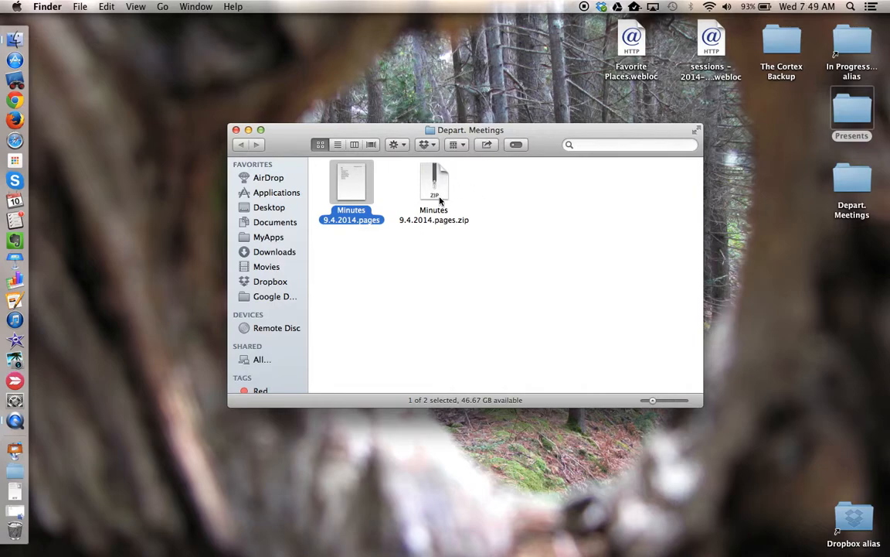
left_click(434, 181)
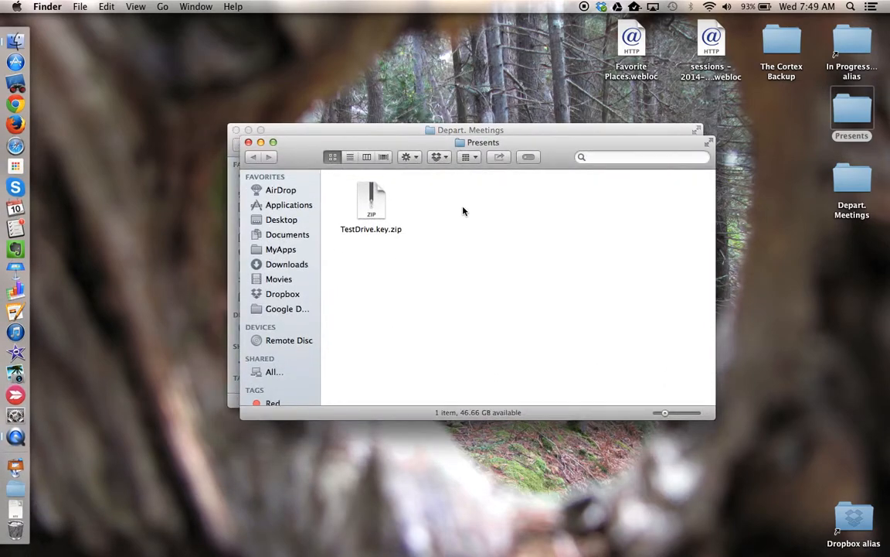
mouse_move(377, 204)
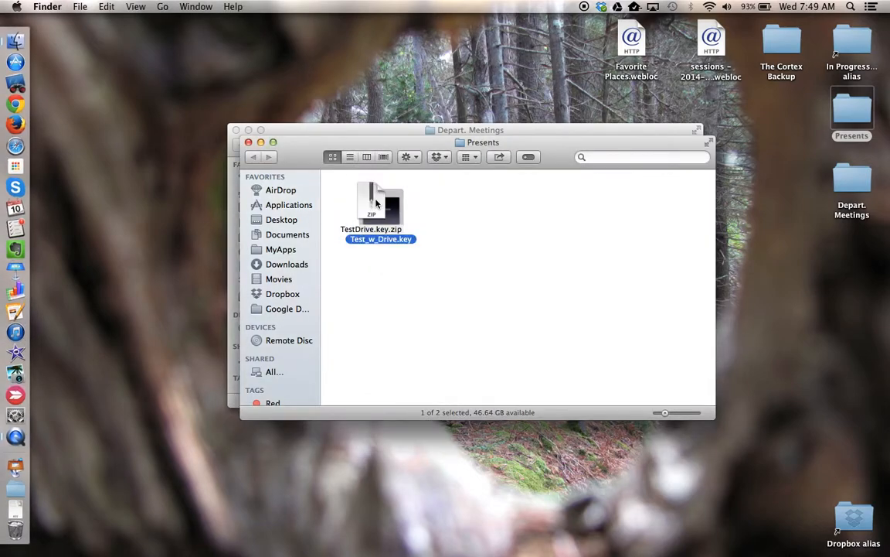
mouse_move(394, 214)
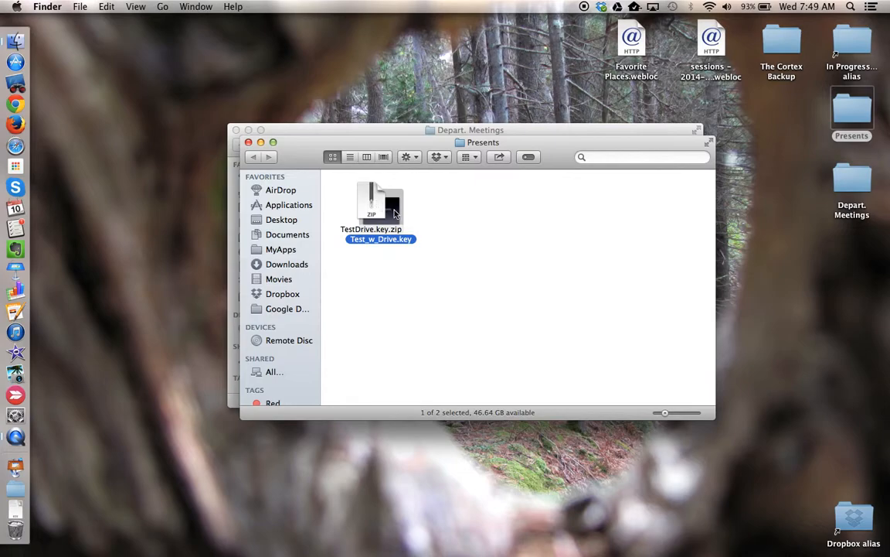
Step: Move the extracted Test_w_Drive.key beside TestDrive.key.zip in the Presents folder
left_click_drag(380, 205, 473, 205)
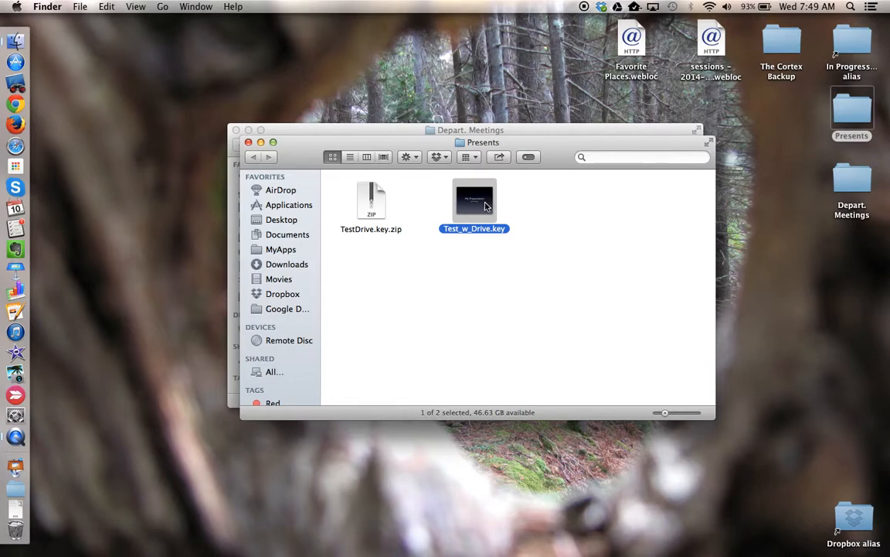
double_click(474, 199)
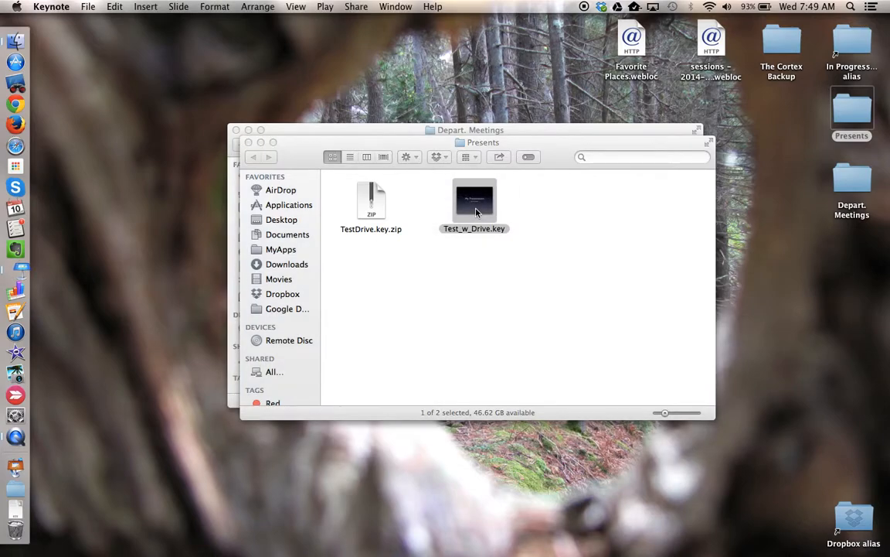
double_click(473, 201)
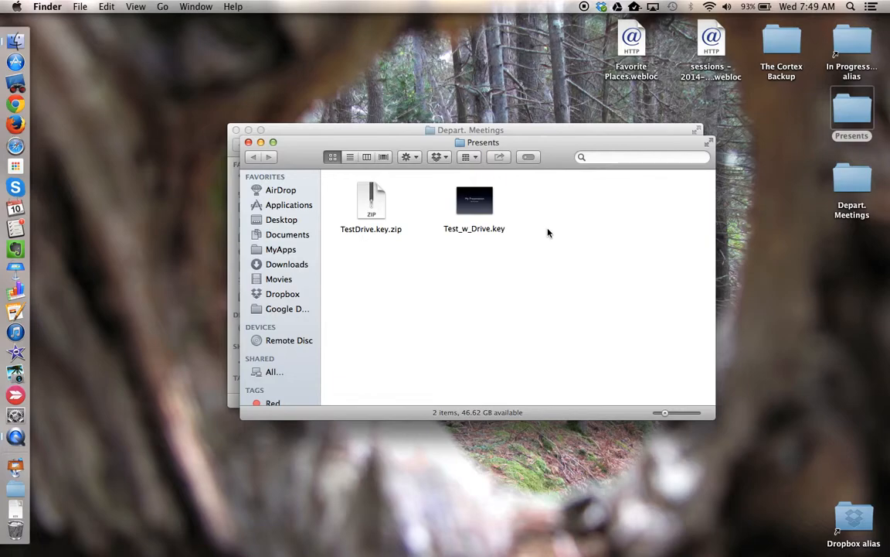
mouse_move(755, 197)
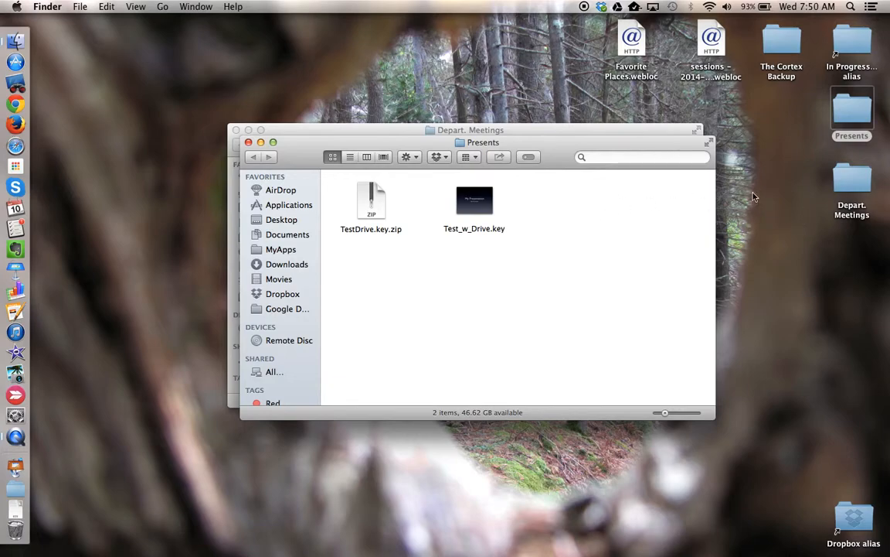
Step: Compress the desktop Depart. Meetings folder to Depart. Meetings.zip and Quick Look the 160 KB archive
left_click(852, 178)
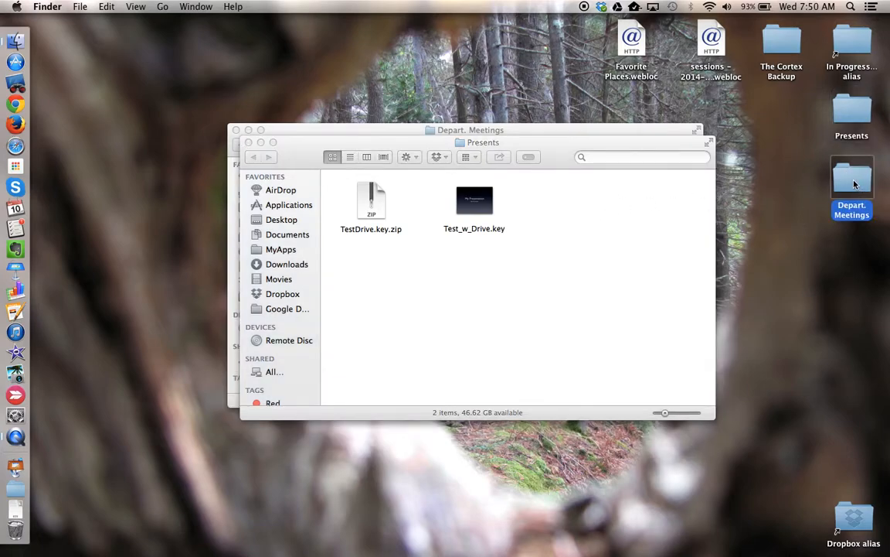
right_click(851, 178)
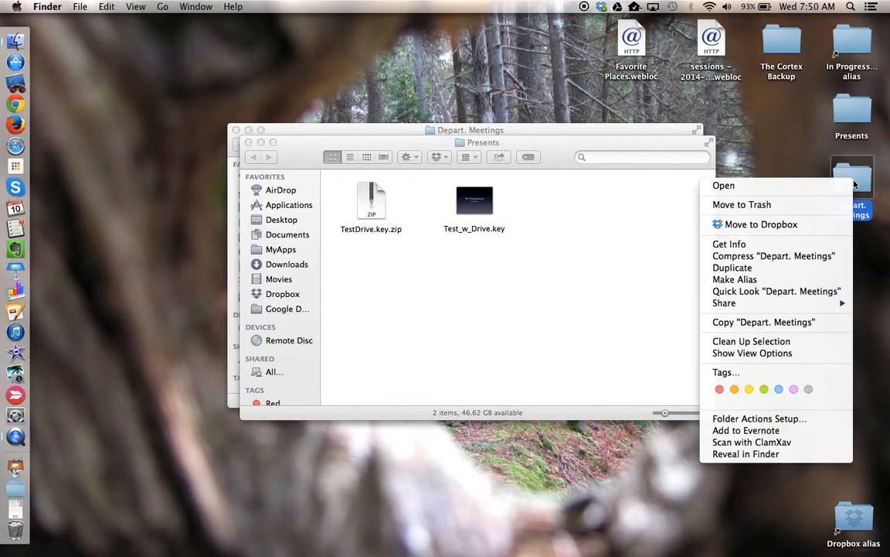
mouse_move(773, 256)
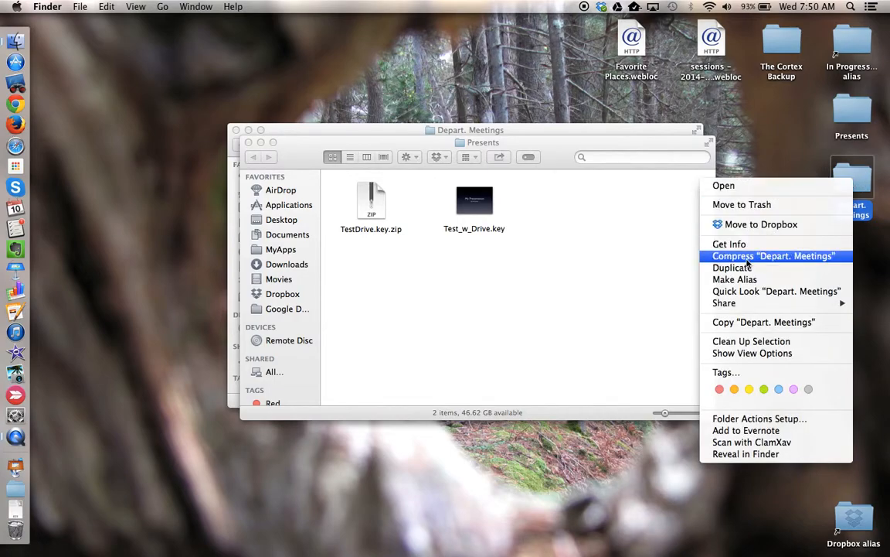
left_click(774, 255)
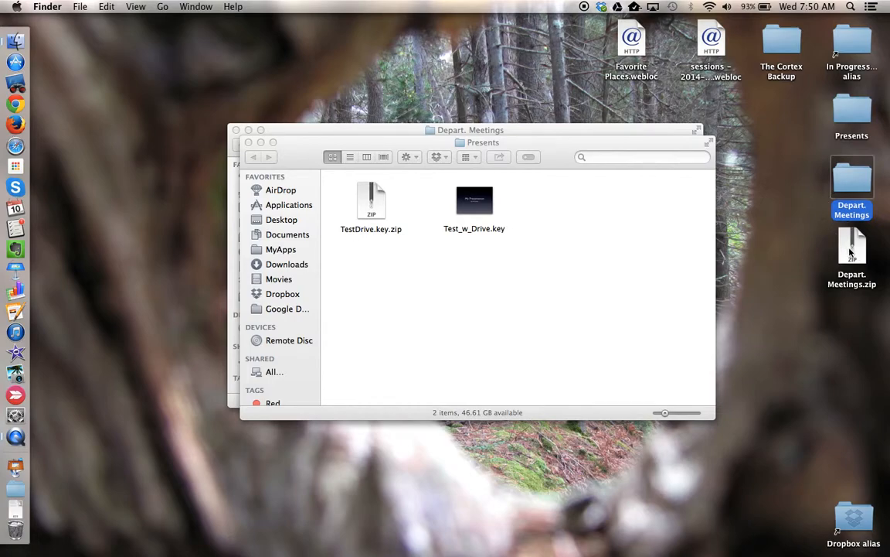
left_click(852, 247)
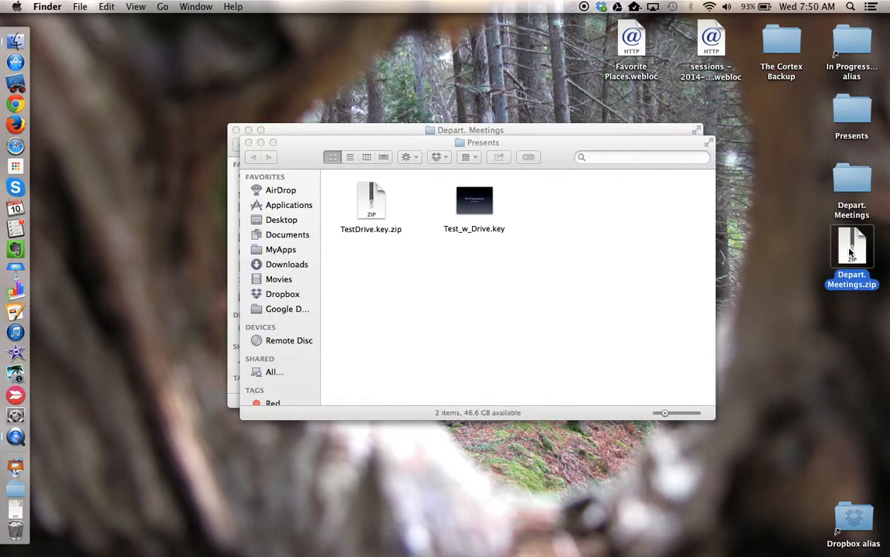
key("space")
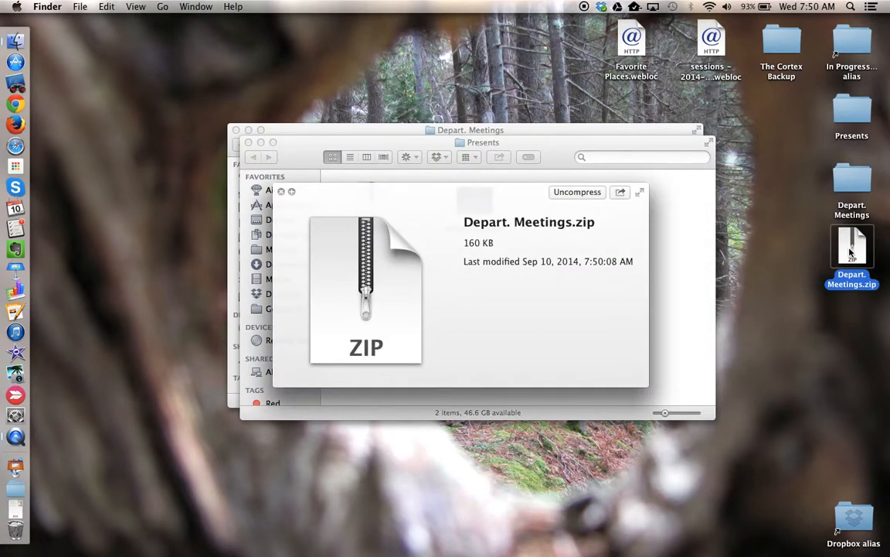